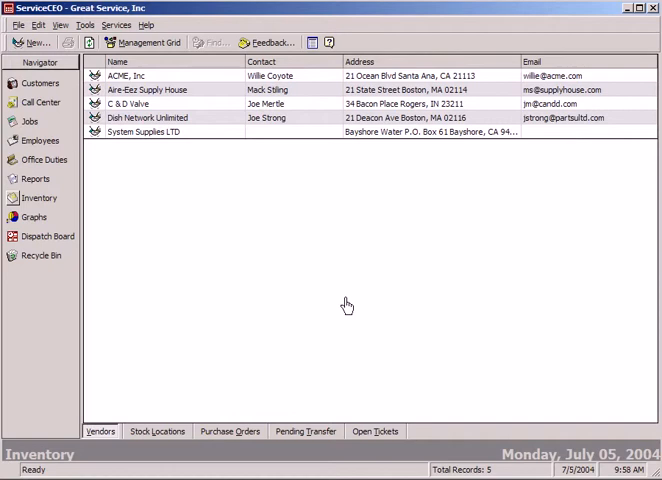
{"action": "mouse_move", "coordinate": [11, 202]}
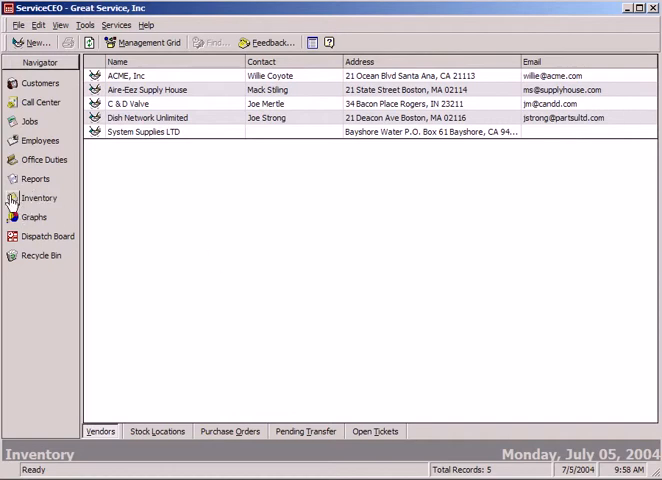
{"action": "mouse_move", "coordinate": [140, 295]}
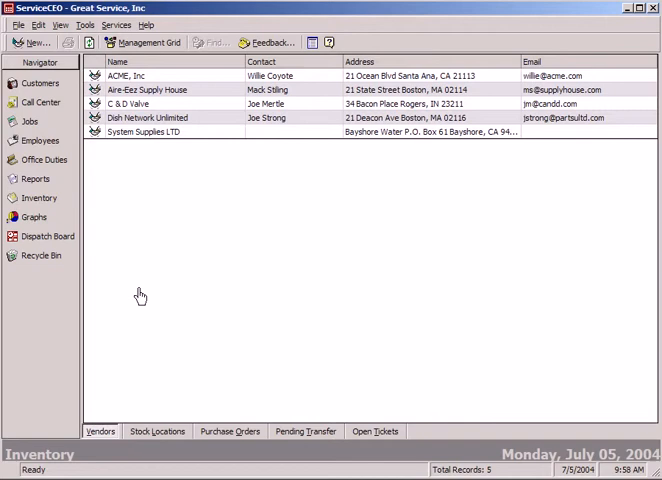
{"action": "mouse_move", "coordinate": [420, 441]}
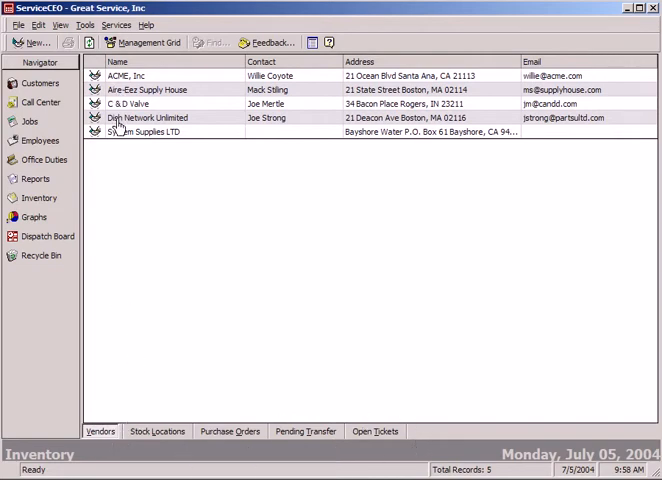
- Review System Supplies LTD's details, parts catalog and purchase orders, then open Commercial Install Crew
{"action": "double_click", "coordinate": [140, 131]}
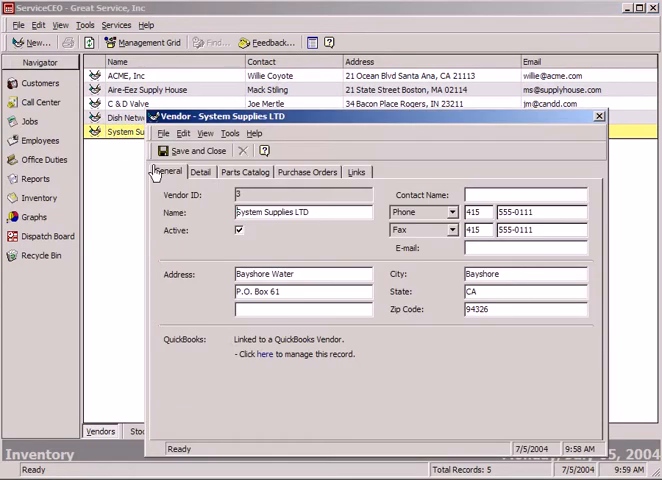
{"action": "mouse_move", "coordinate": [218, 190]}
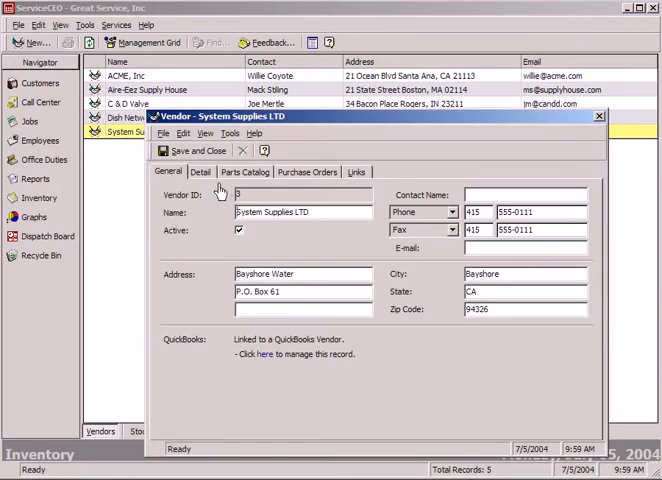
{"action": "left_click", "coordinate": [200, 171]}
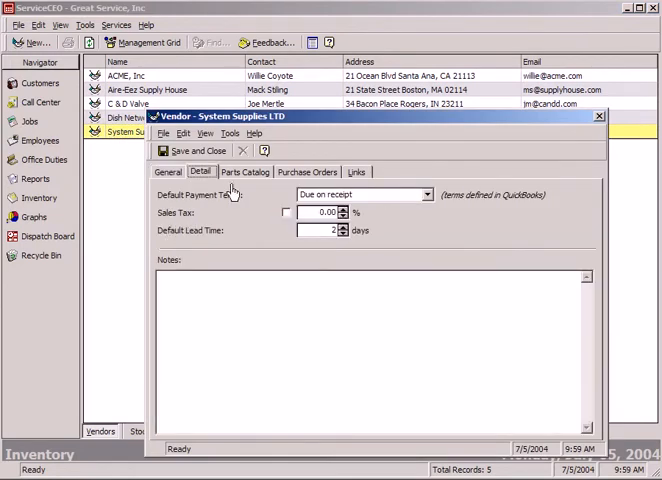
{"action": "left_click", "coordinate": [245, 171]}
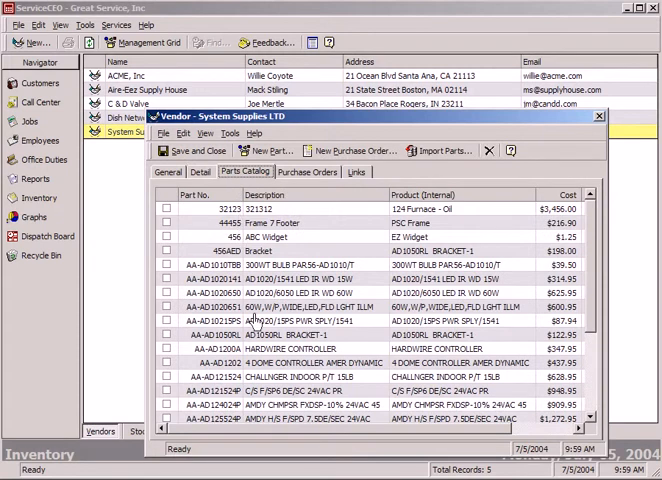
{"action": "left_click", "coordinate": [308, 171]}
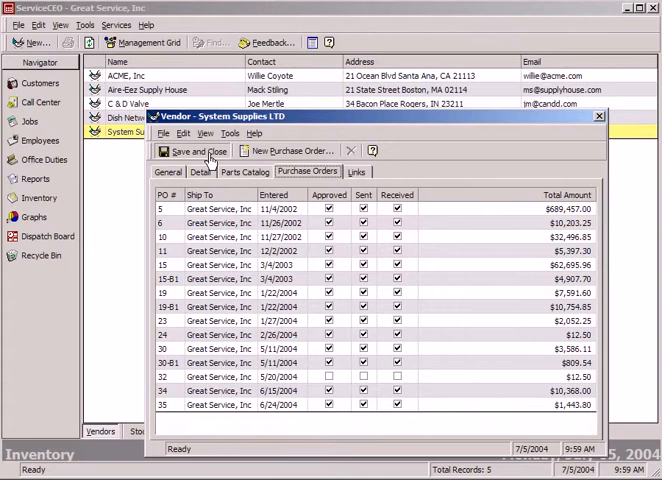
{"action": "left_click", "coordinate": [197, 151]}
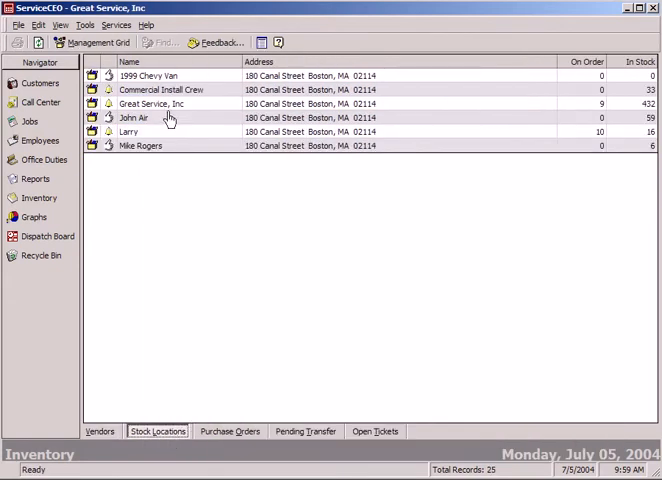
{"action": "double_click", "coordinate": [163, 90]}
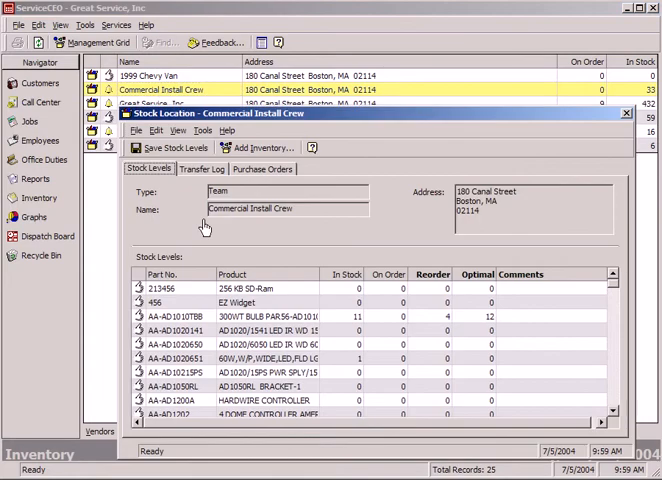
{"action": "mouse_move", "coordinate": [283, 304]}
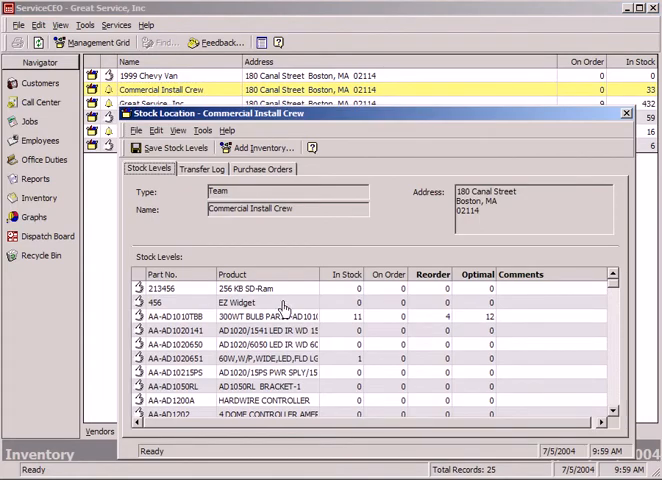
{"action": "mouse_move", "coordinate": [393, 315]}
{"action": "type", "text": "6"}
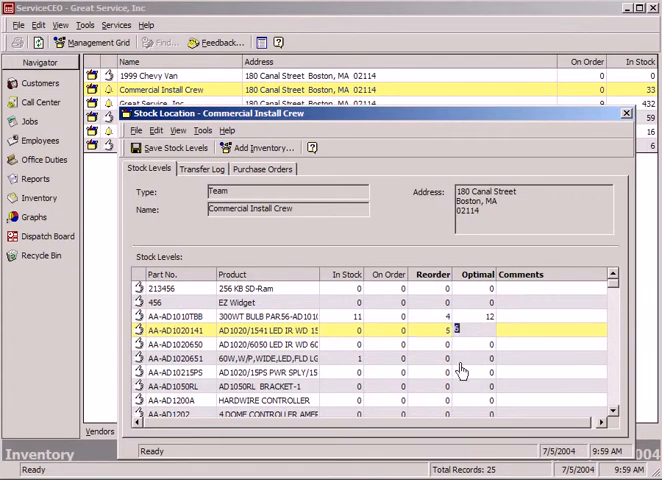
{"action": "mouse_move", "coordinate": [467, 372]}
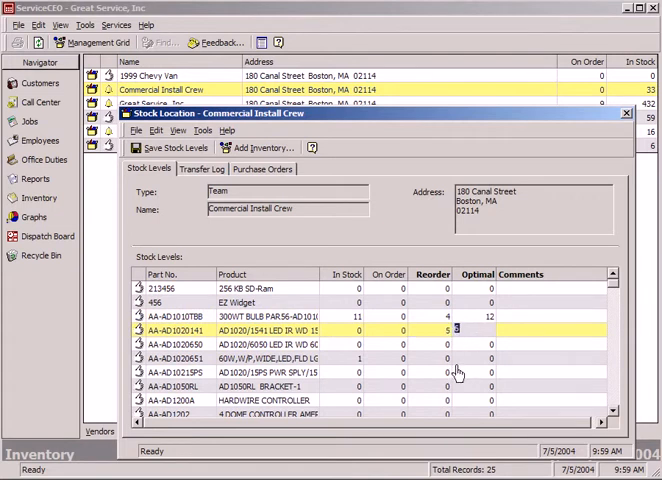
- Enter optimal level 15 for part AA-AD1020141, then review the transfer log and purchase orders
{"action": "type", "text": "15"}
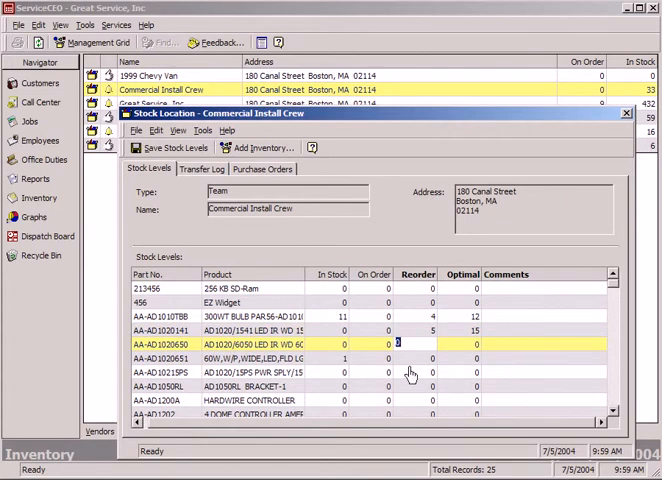
{"action": "left_click", "coordinate": [202, 168]}
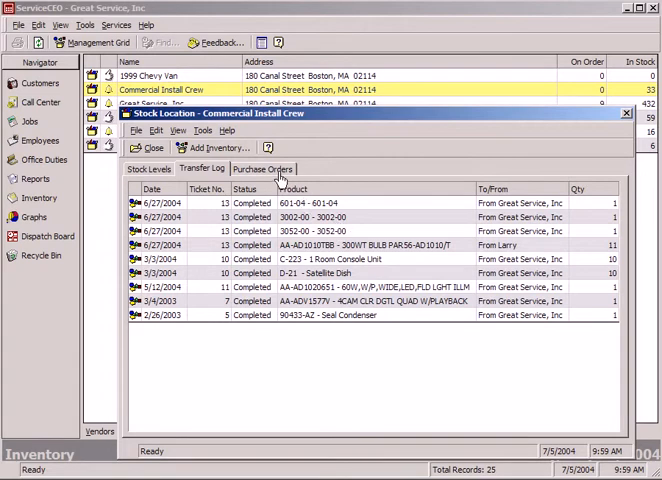
{"action": "left_click", "coordinate": [263, 168]}
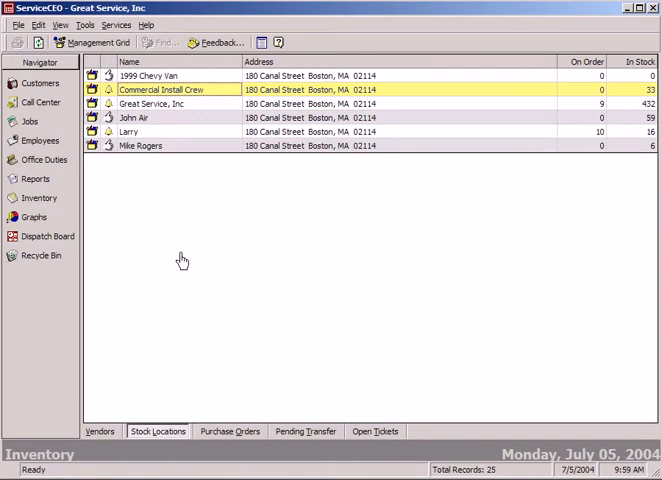
- Review purchase order 36 from Dish Network Unlimited, then check pending transfers and open tickets
{"action": "left_click", "coordinate": [230, 431]}
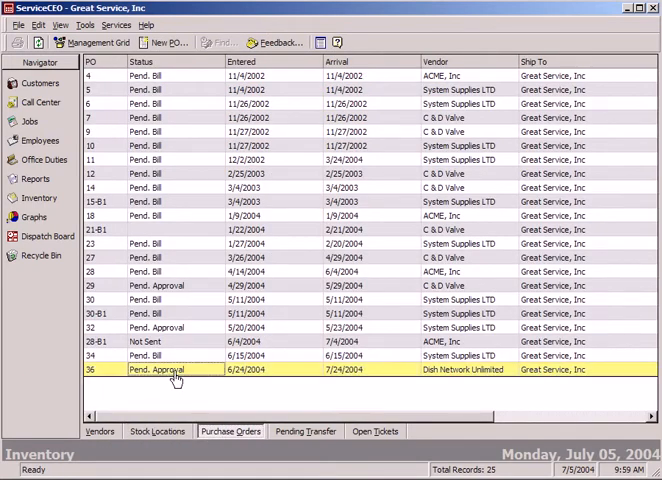
{"action": "double_click", "coordinate": [155, 369]}
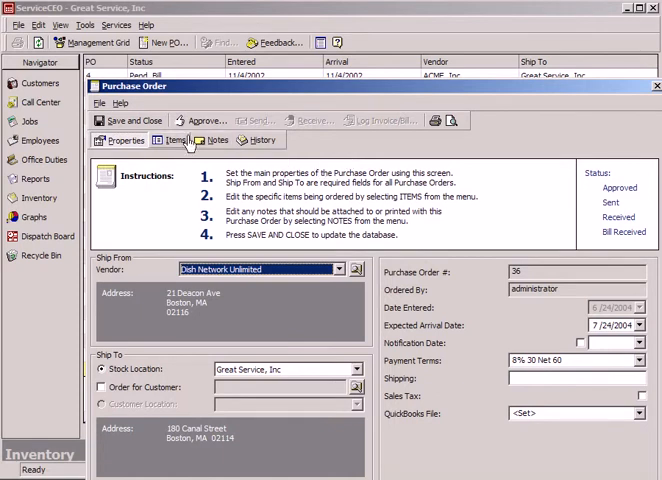
{"action": "mouse_move", "coordinate": [148, 124]}
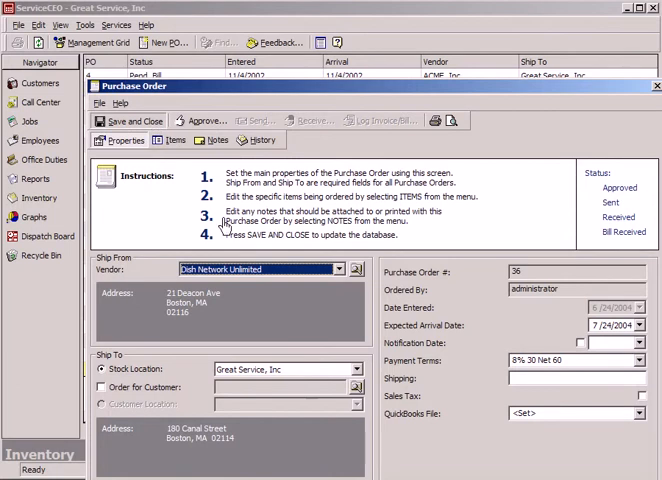
{"action": "left_click", "coordinate": [653, 90]}
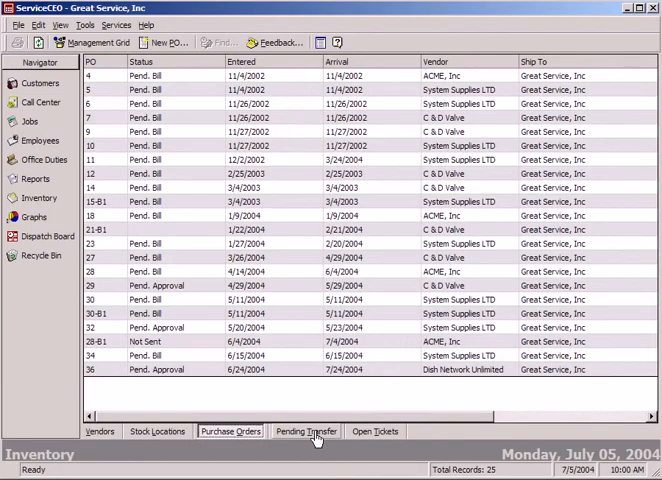
{"action": "left_click", "coordinate": [305, 431]}
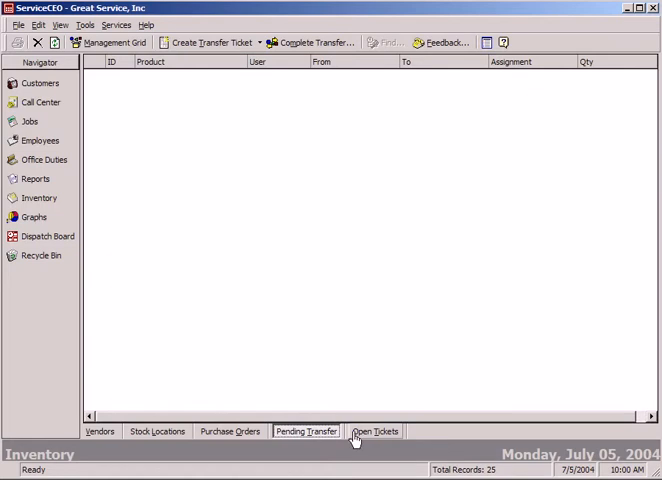
{"action": "left_click", "coordinate": [376, 431]}
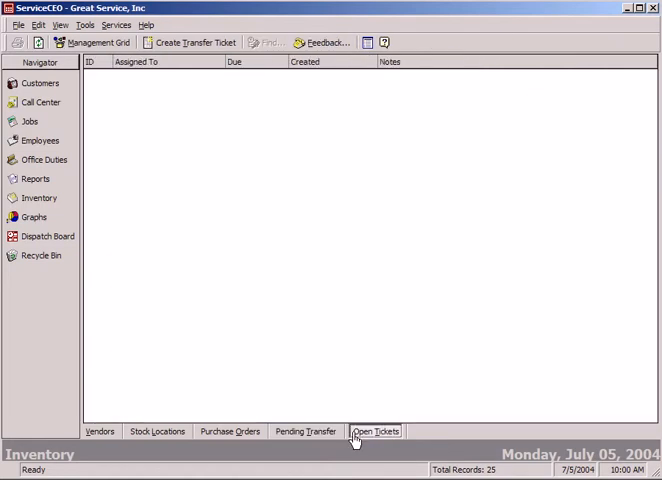